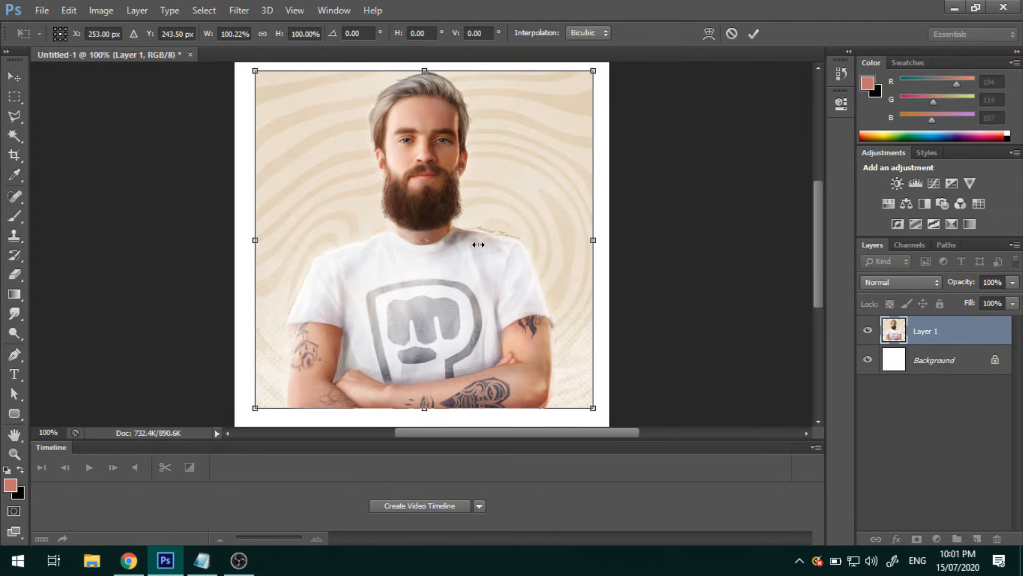
Close the finished portrait preview, leaving Photoshop with an empty workspace.
drag(592, 241, 538, 241)
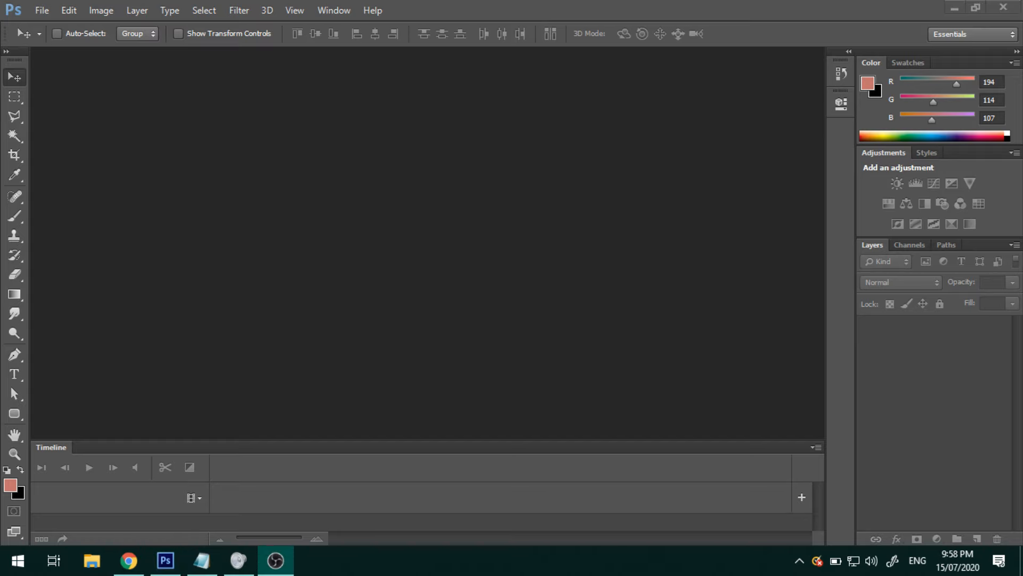
Create a new 500×500 pixel document with a white background for the photo.
click(42, 10)
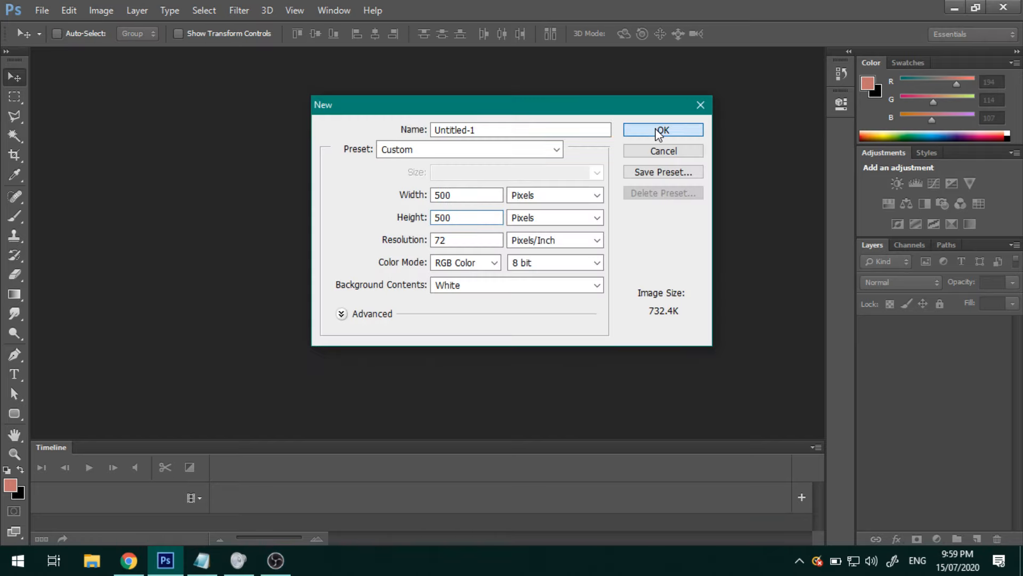
click(662, 129)
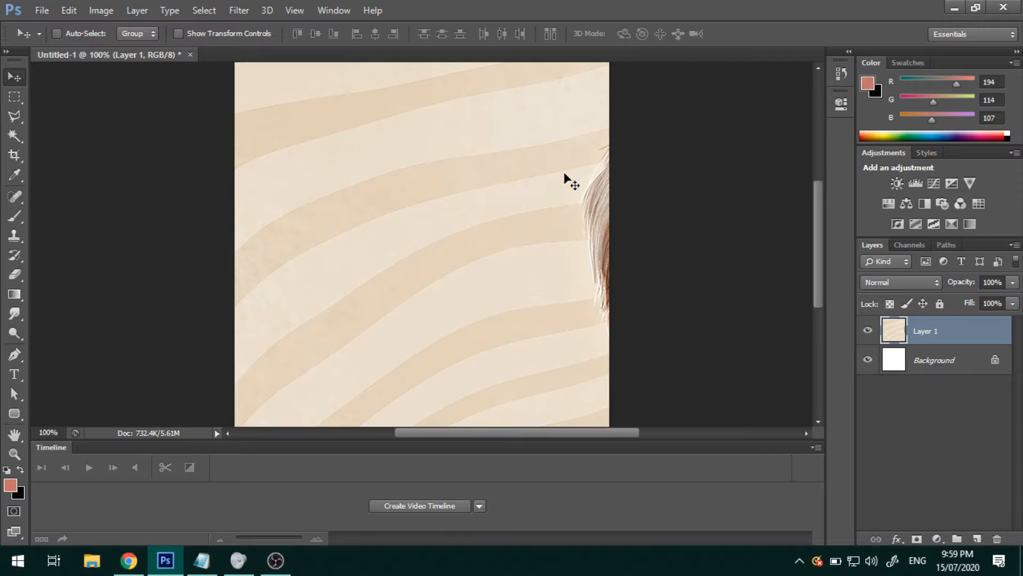
click(934, 360)
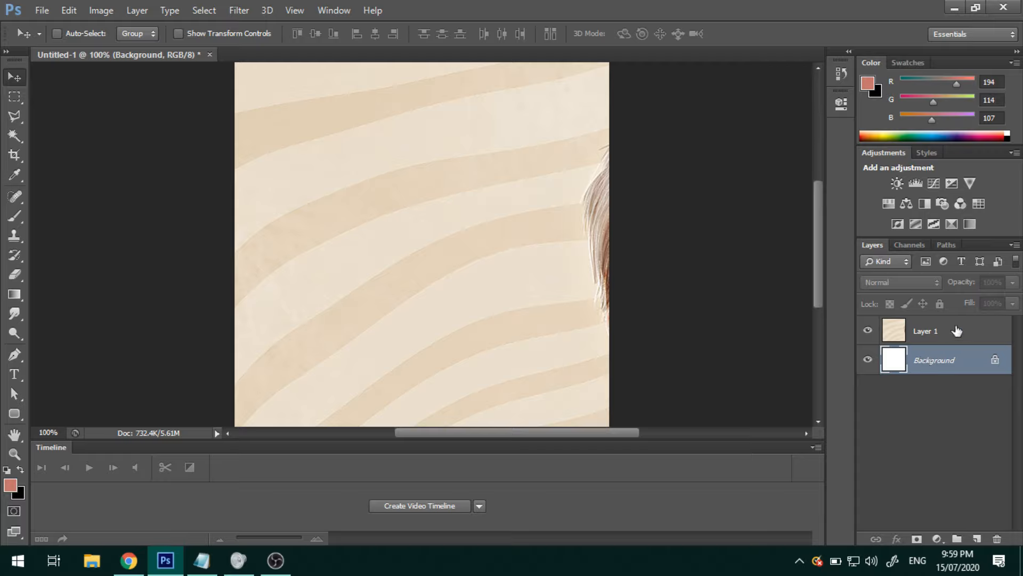
click(926, 330)
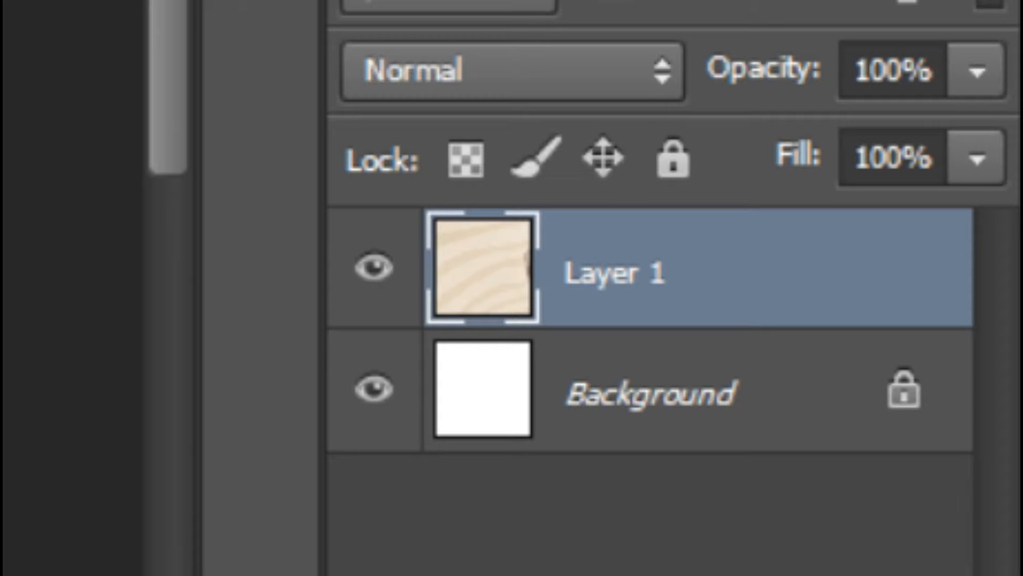
Activate Free Transform on the photo layer and zoom out to reveal its full bounding box.
key(ctrl+t)
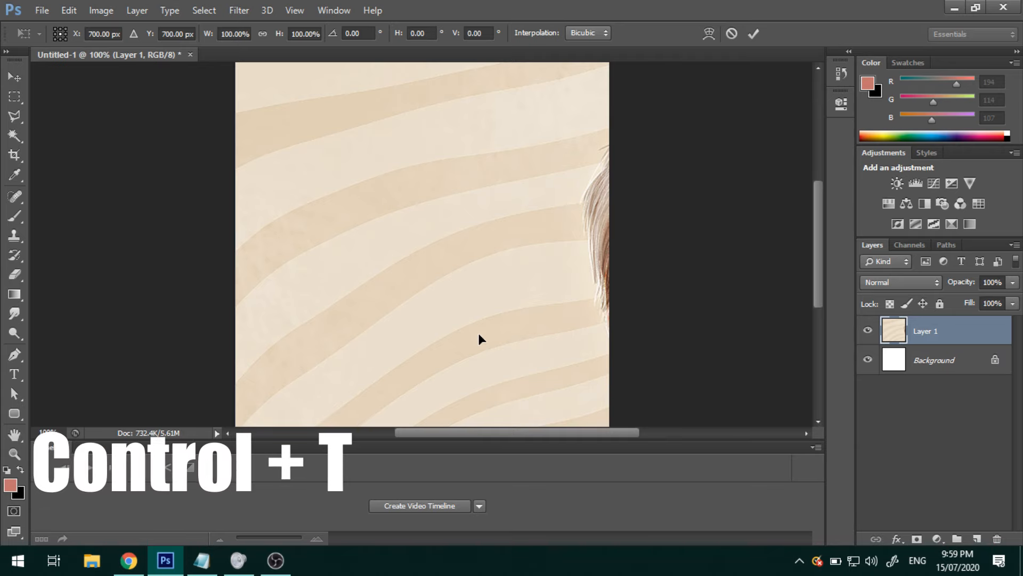
key(ctrl+t)
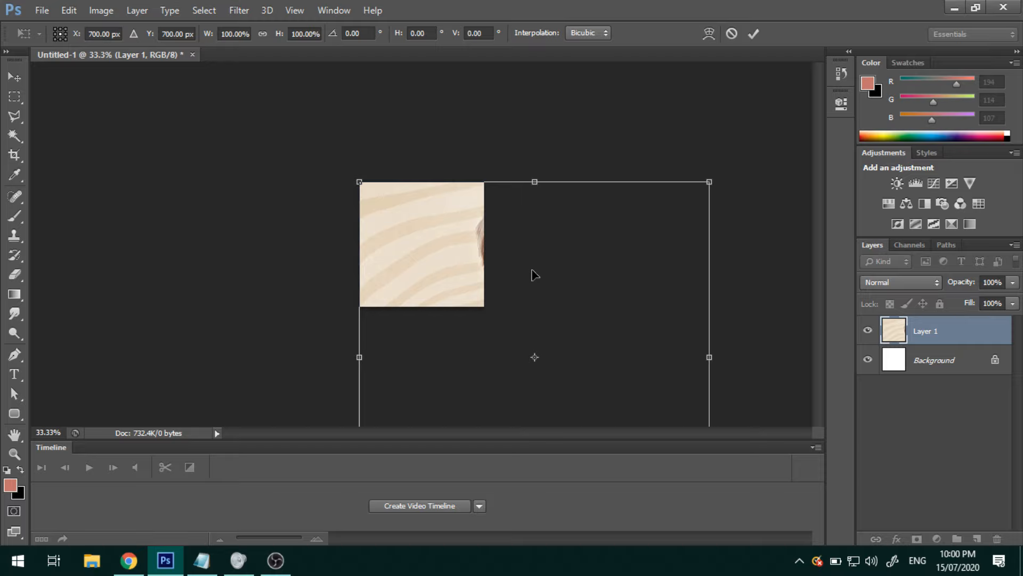
Scale the photo proportionally to about 32.6% and move it onto the white canvas.
key(ctrl+z)
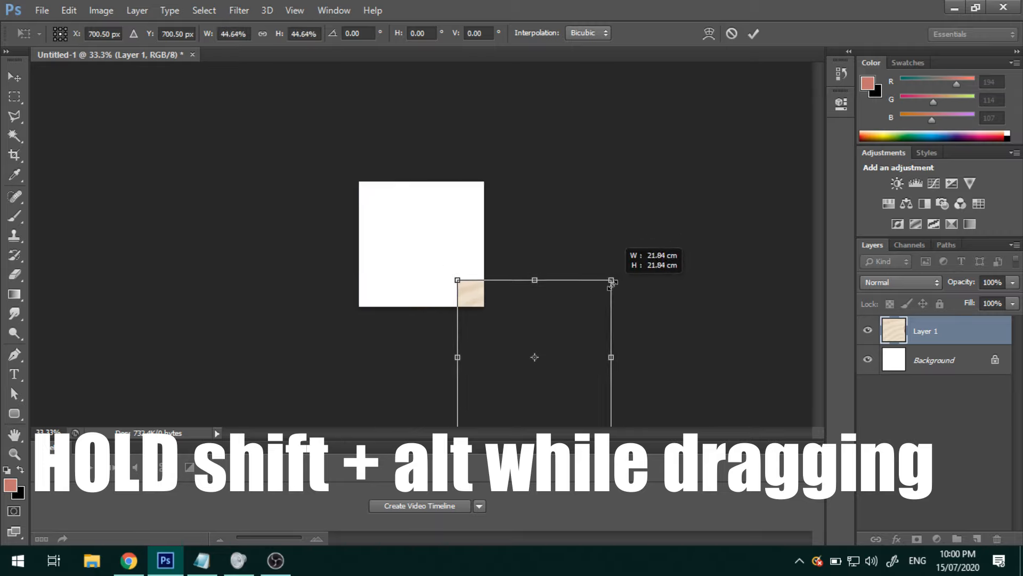
drag(611, 281, 590, 303)
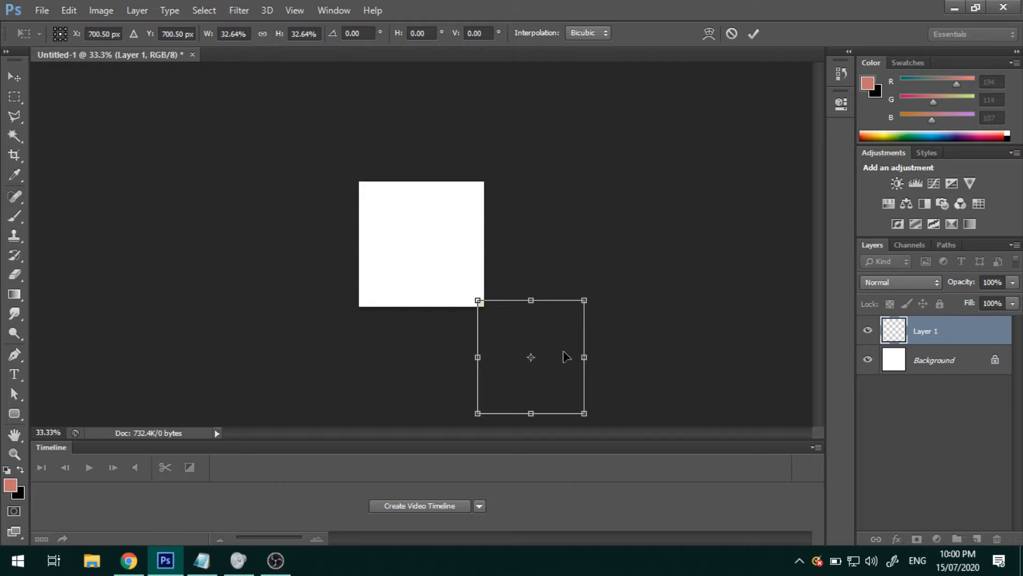
drag(531, 357, 370, 238)
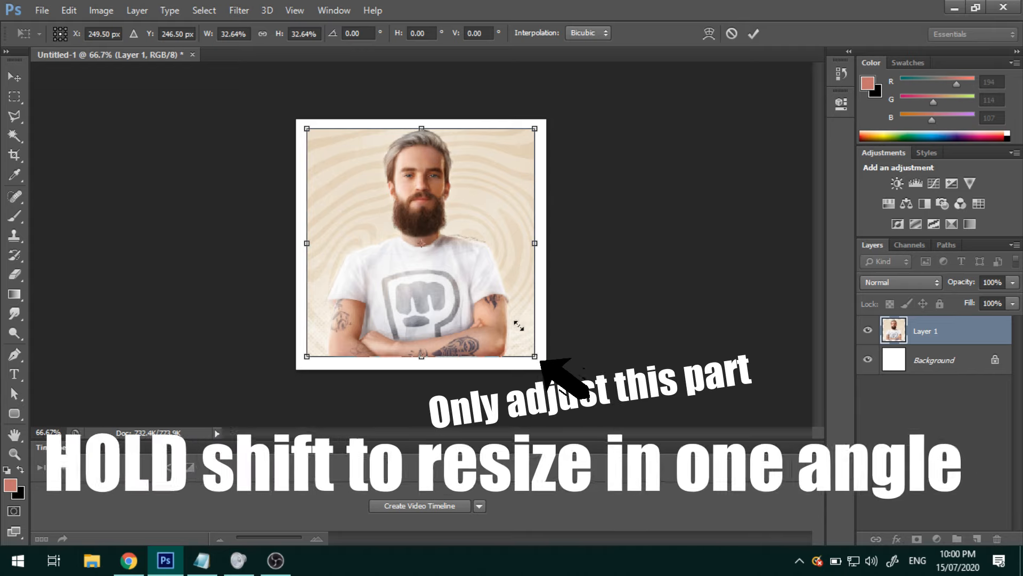
Adjust the photo's size to leave a thin white border and commit the transform.
drag(535, 356, 505, 321)
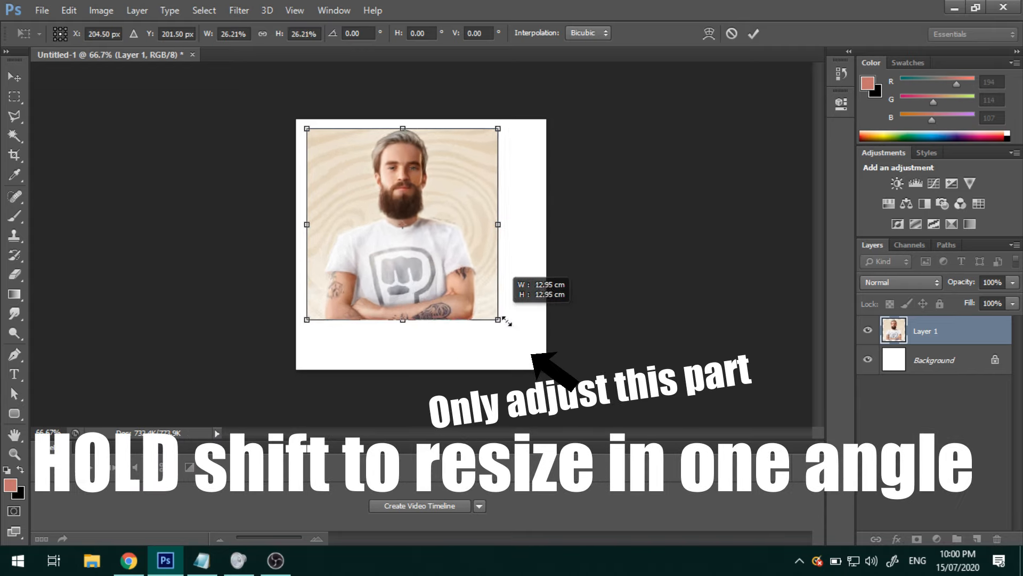
drag(498, 320, 550, 354)
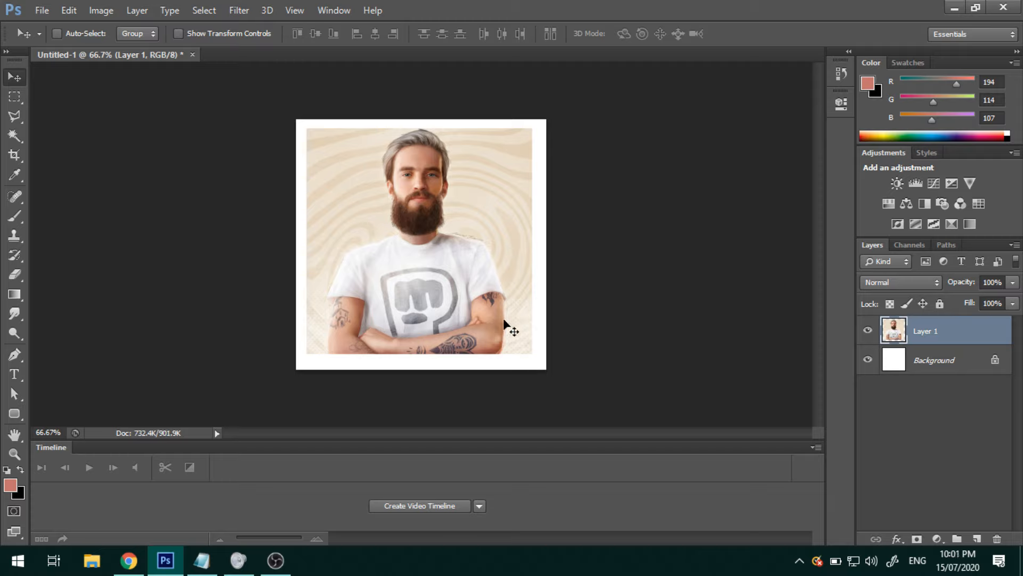
mouse_move(557, 253)
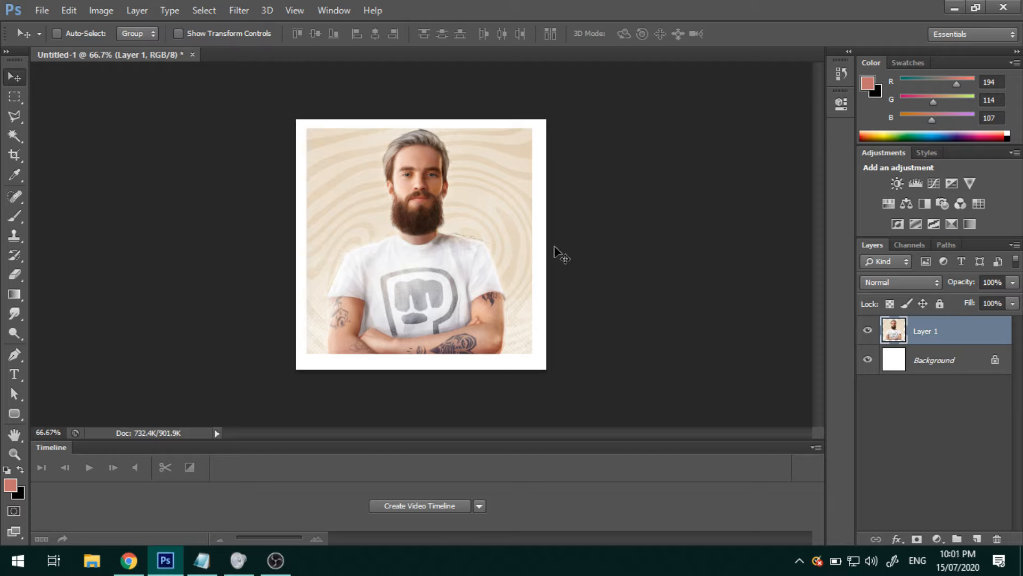